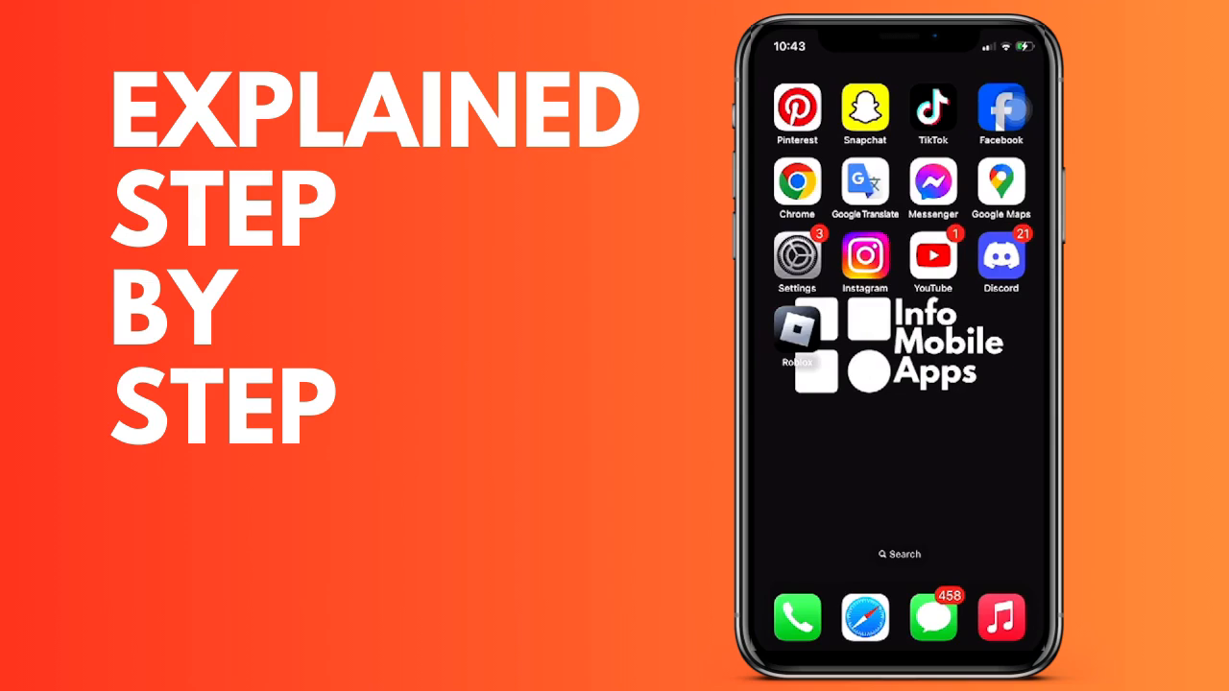
# Launch Settings from the home screen and scroll toward Privacy & Security
pyautogui.click(797, 252)
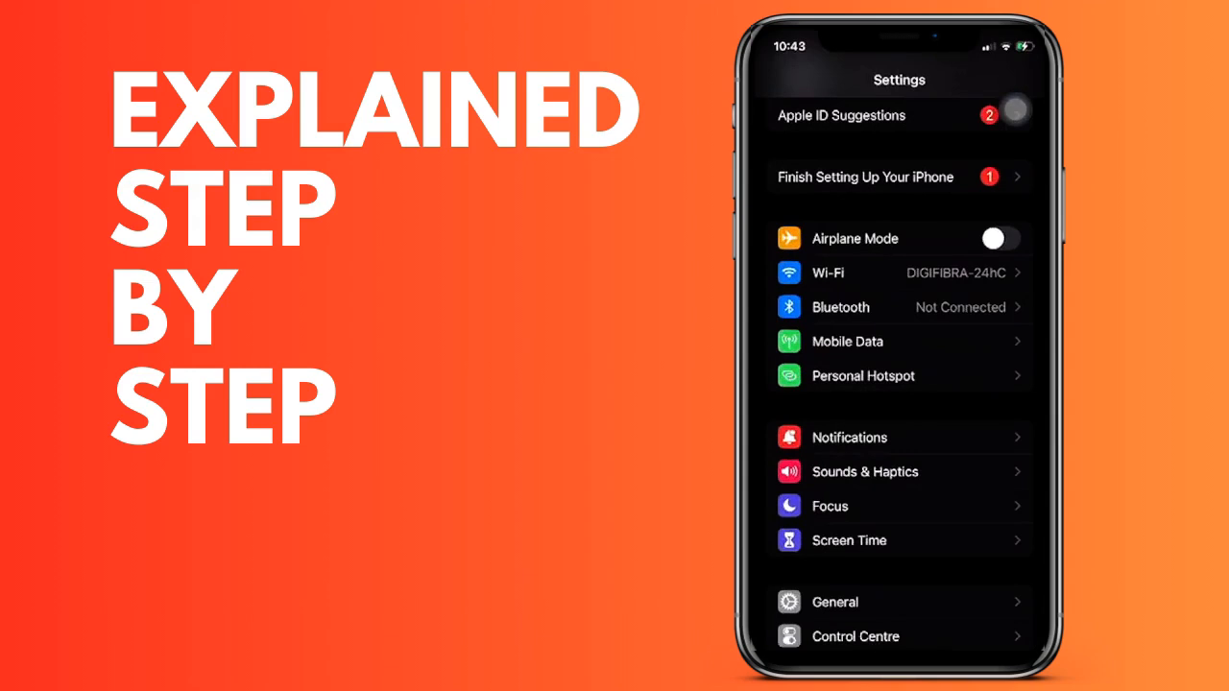
pyautogui.scroll(-3)
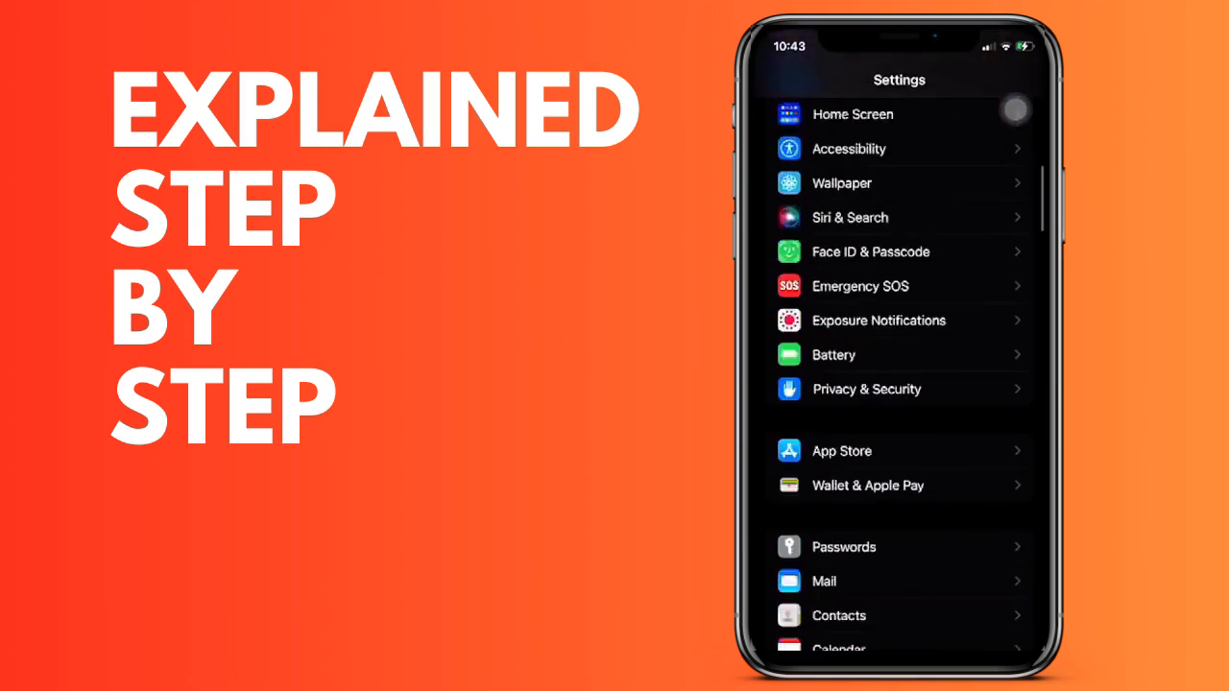
pyautogui.scroll(-3)
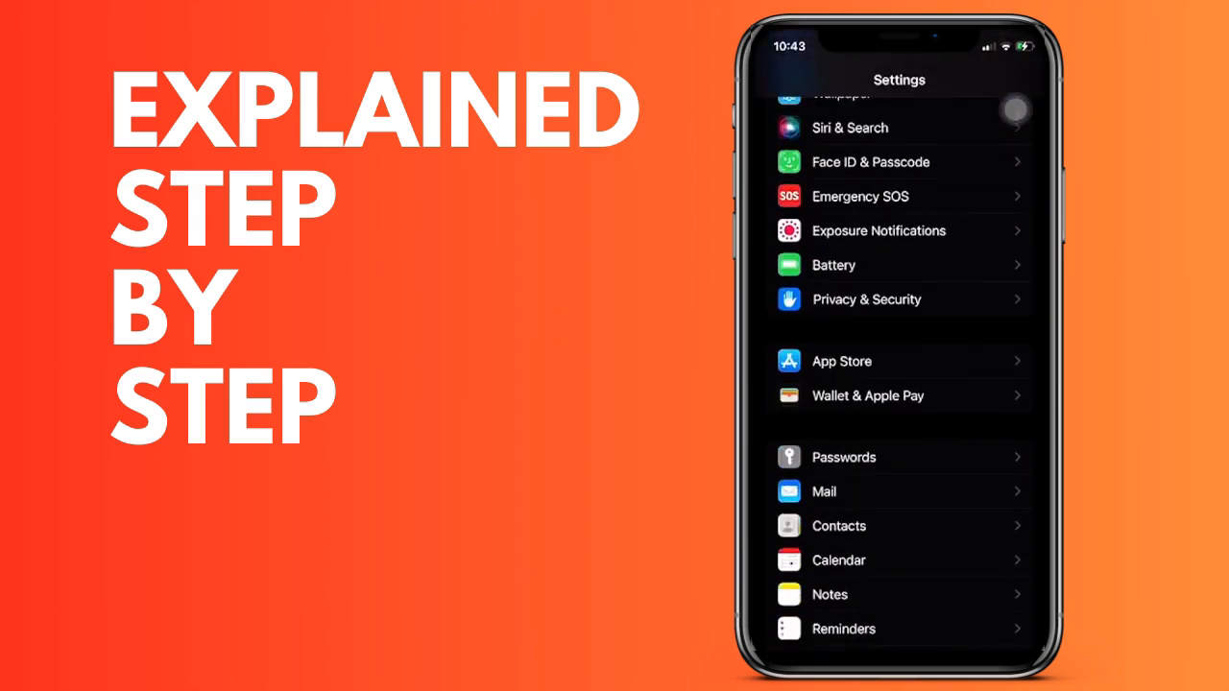
# Enter Privacy & Security and reach the Microphone permissions list
pyautogui.click(866, 300)
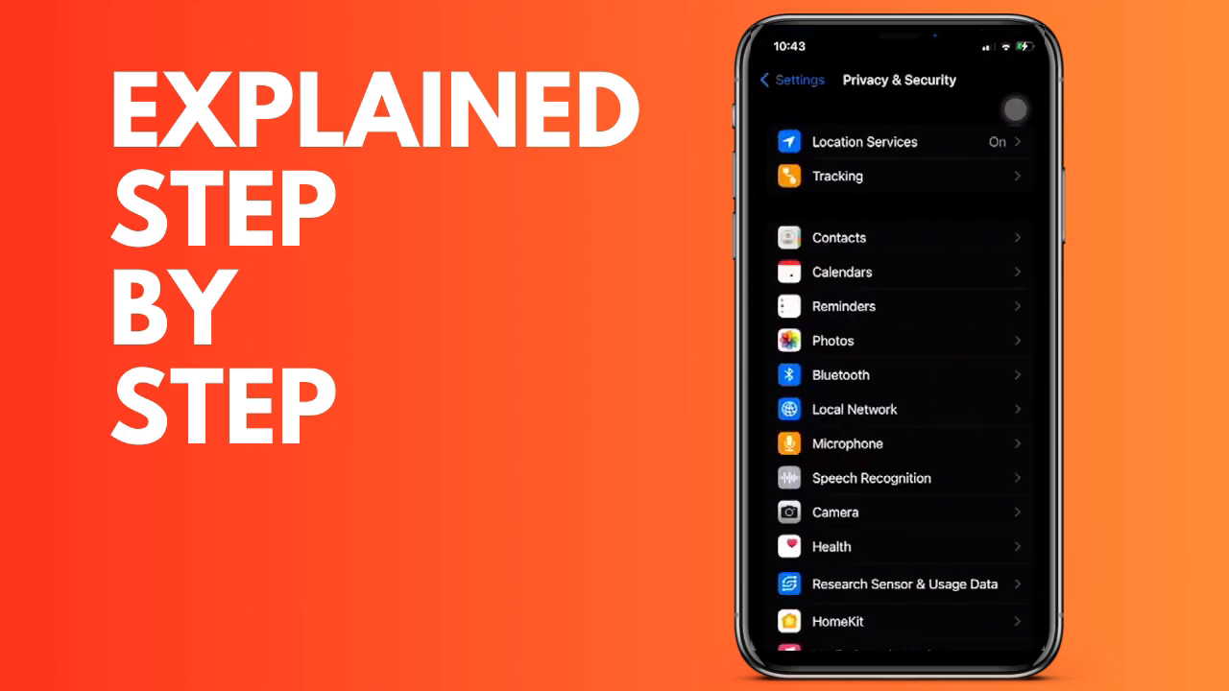
pyautogui.scroll(-3)
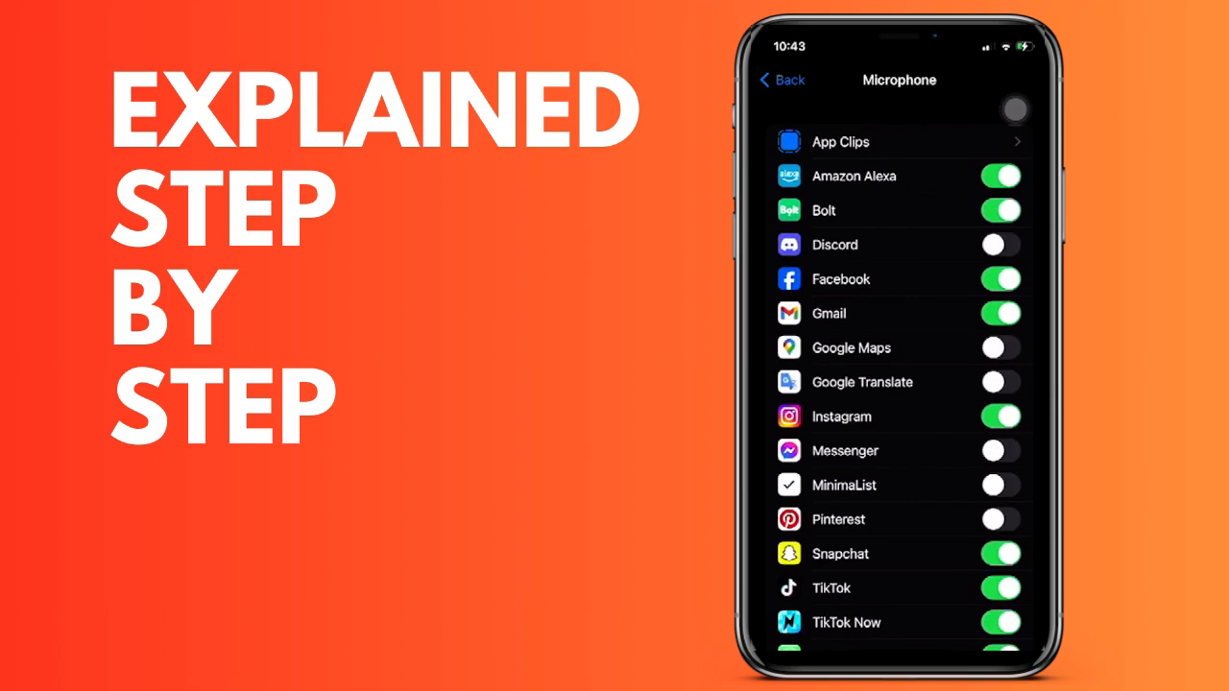
# Switch off Bolt's microphone access, leaving other apps unchanged
pyautogui.click(999, 348)
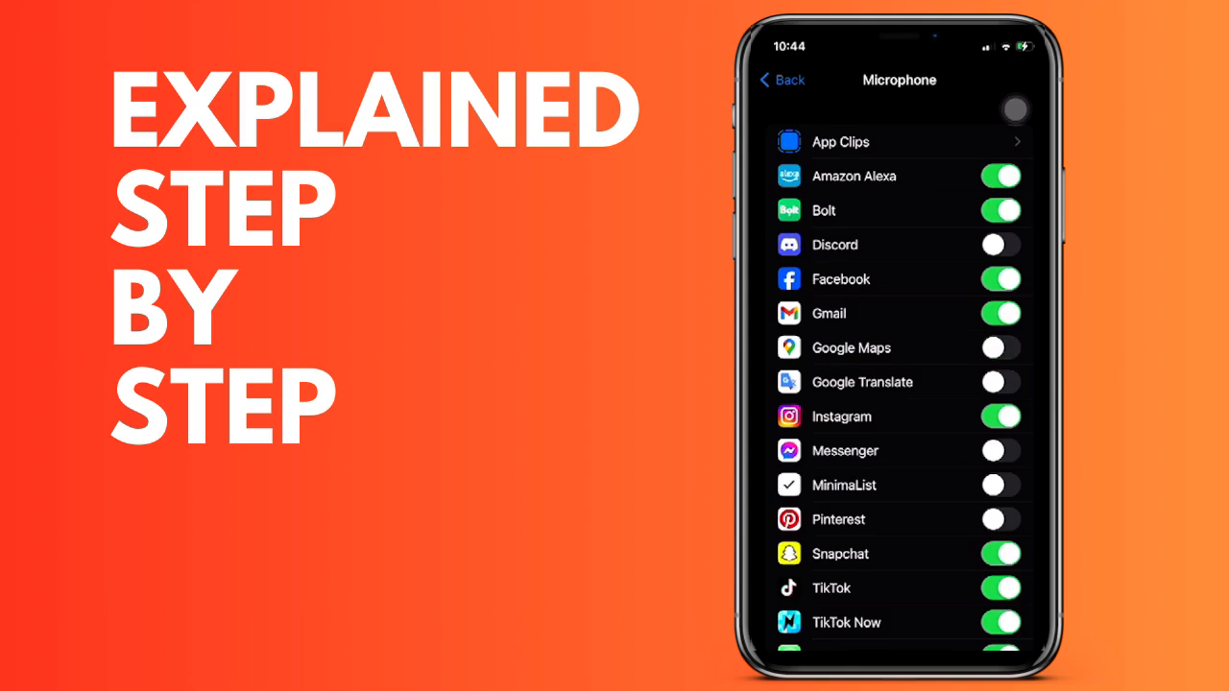
pyautogui.click(1001, 210)
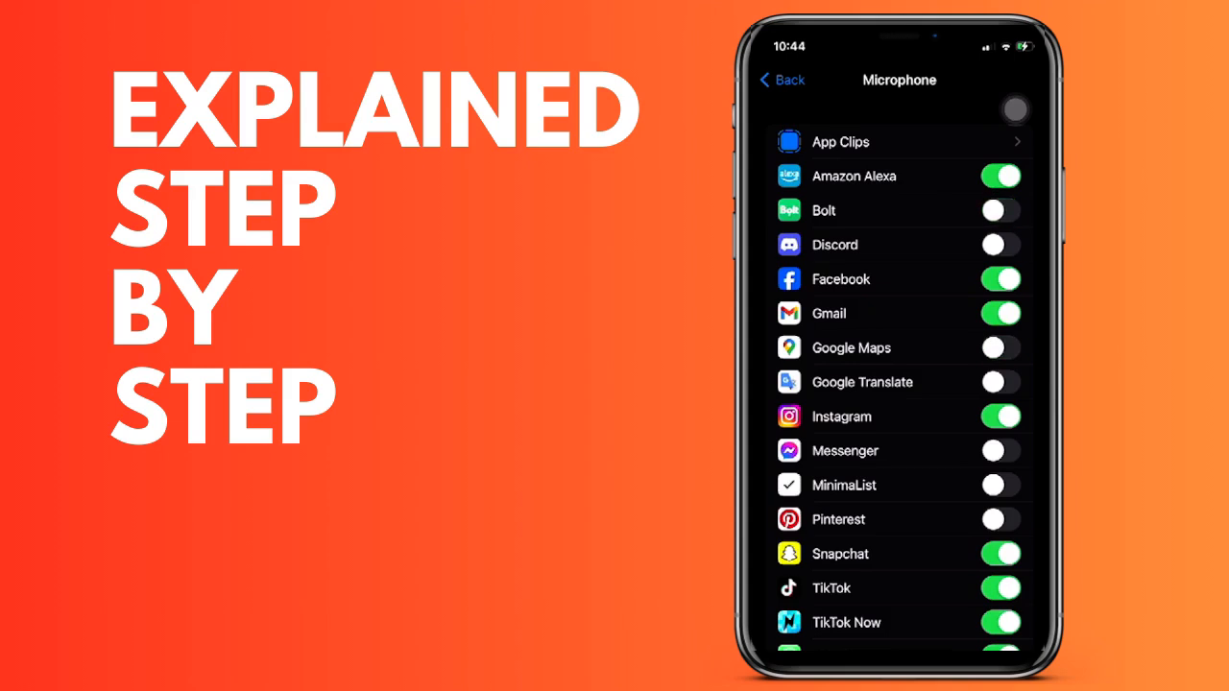